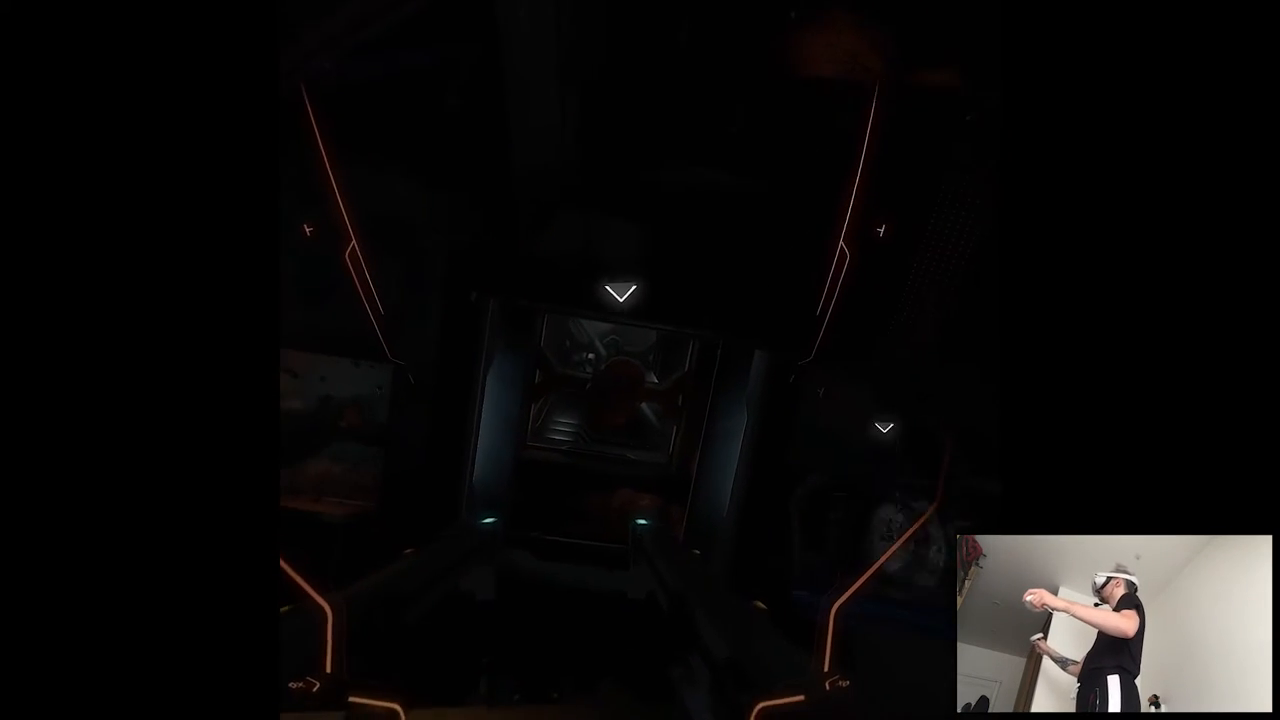
{"action": "mouse_move", "coordinate": [640, 360]}
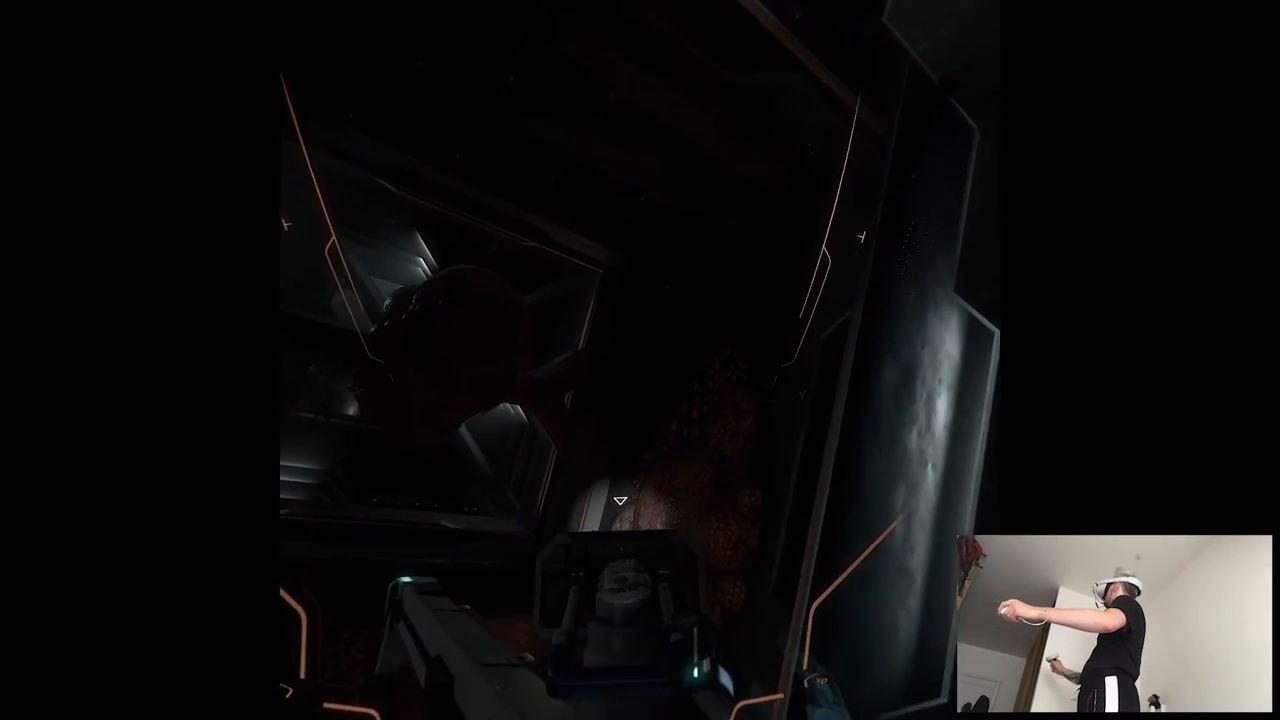